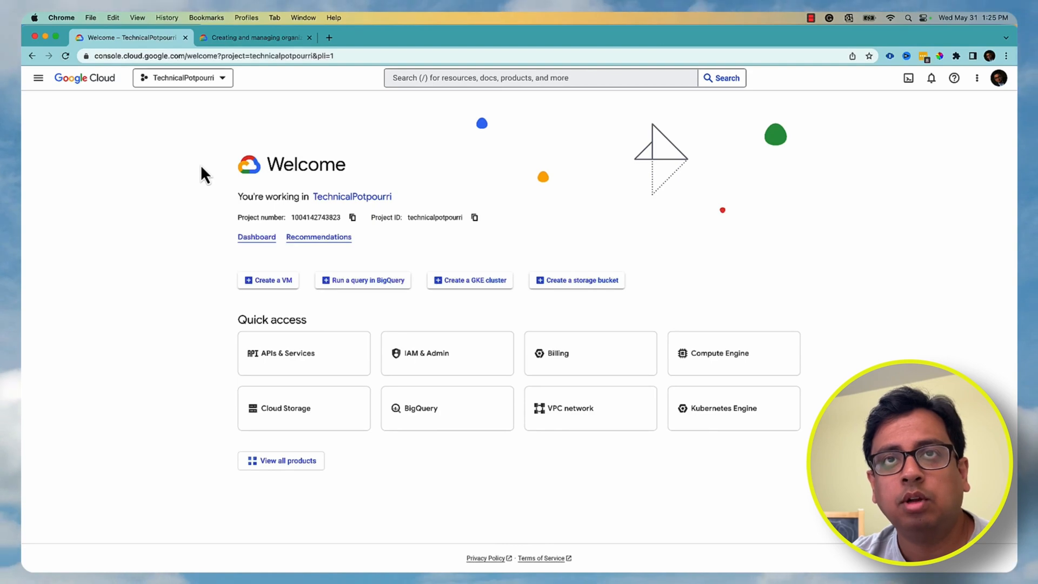
mouse_move(37, 77)
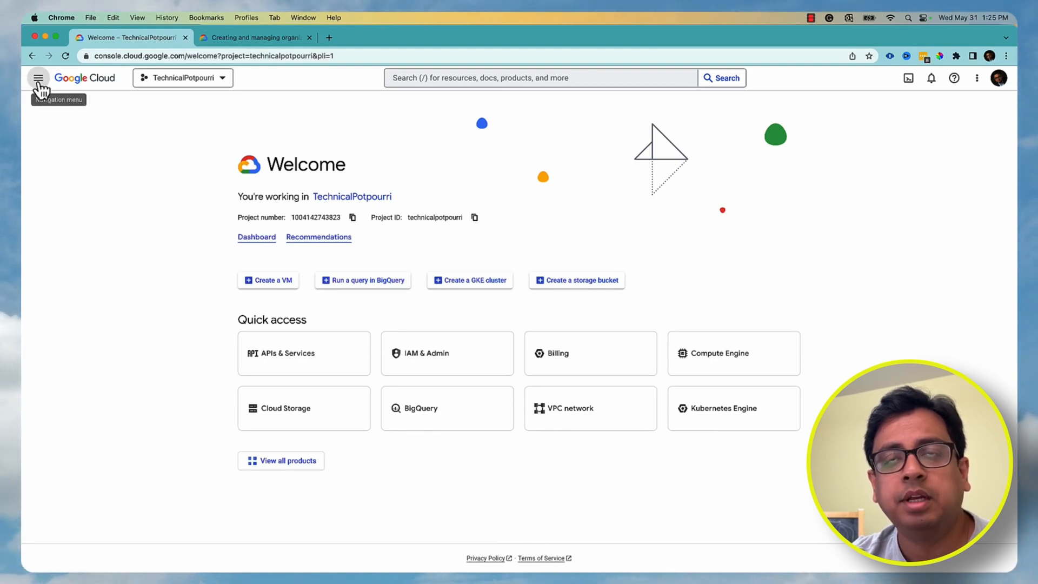
mouse_move(165, 162)
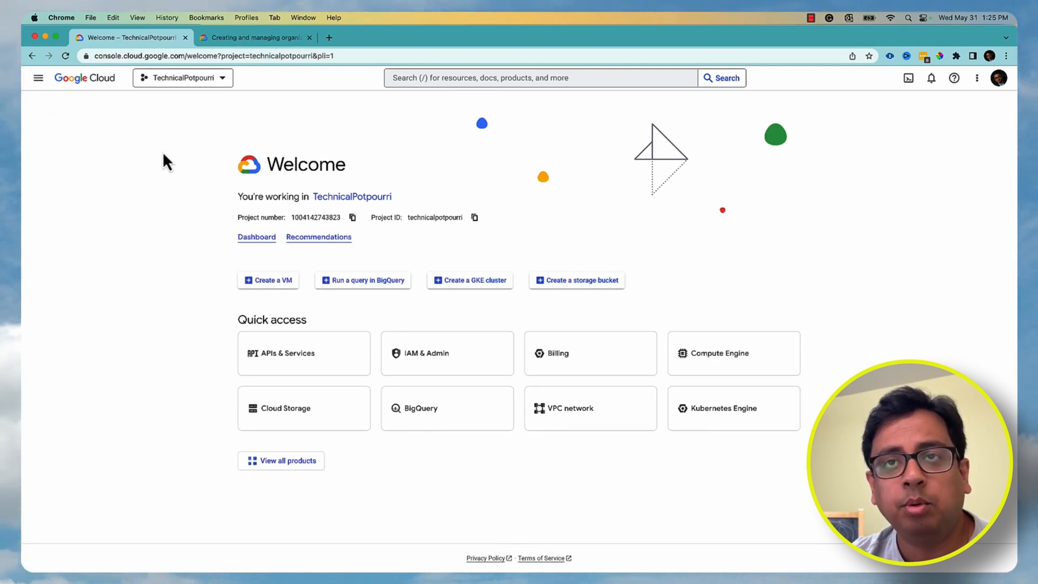
mouse_move(199, 78)
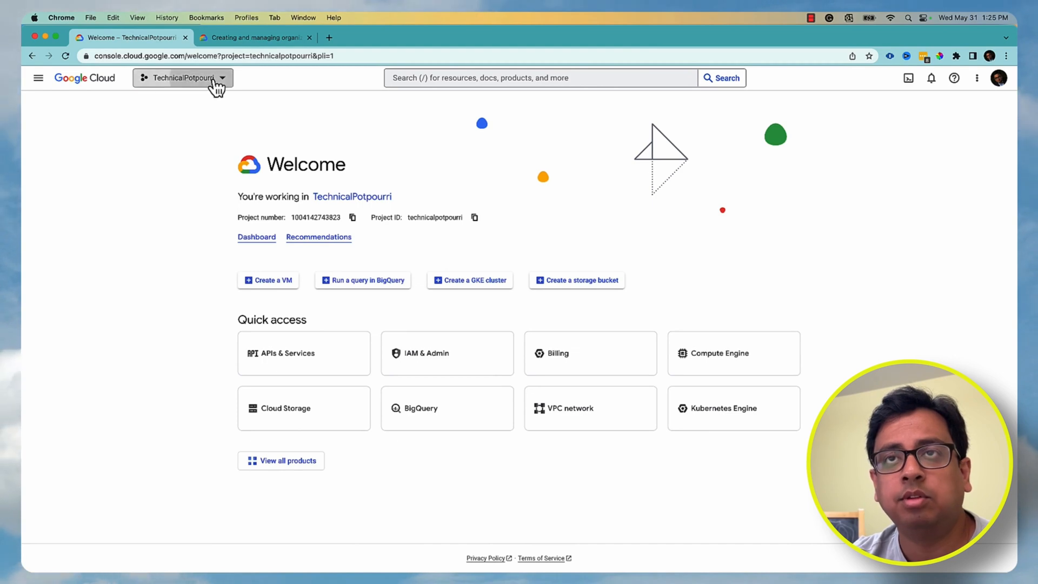
Bring up the Select a project dialog from the project selector.
click(182, 78)
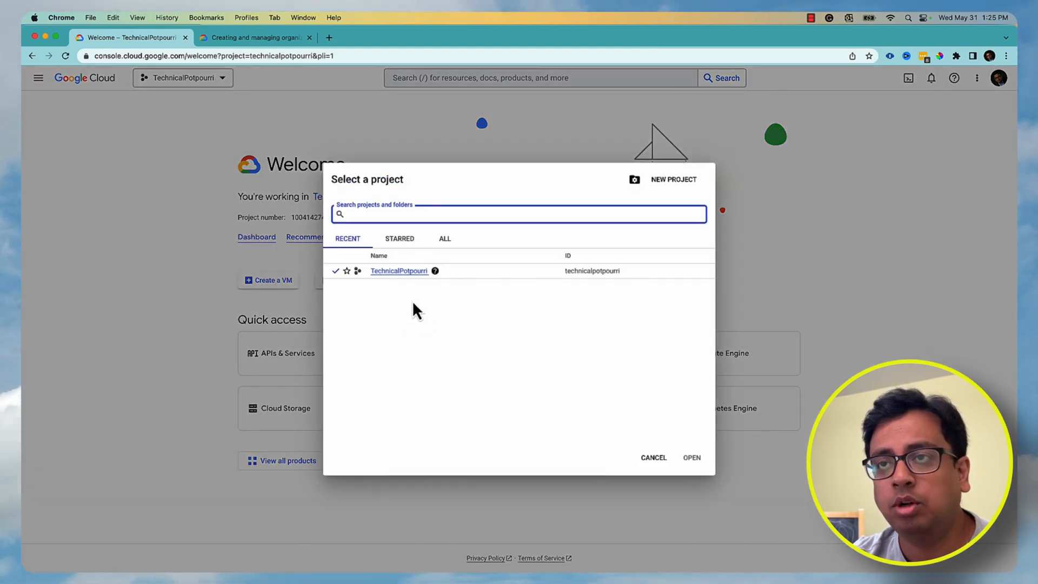
mouse_move(399, 271)
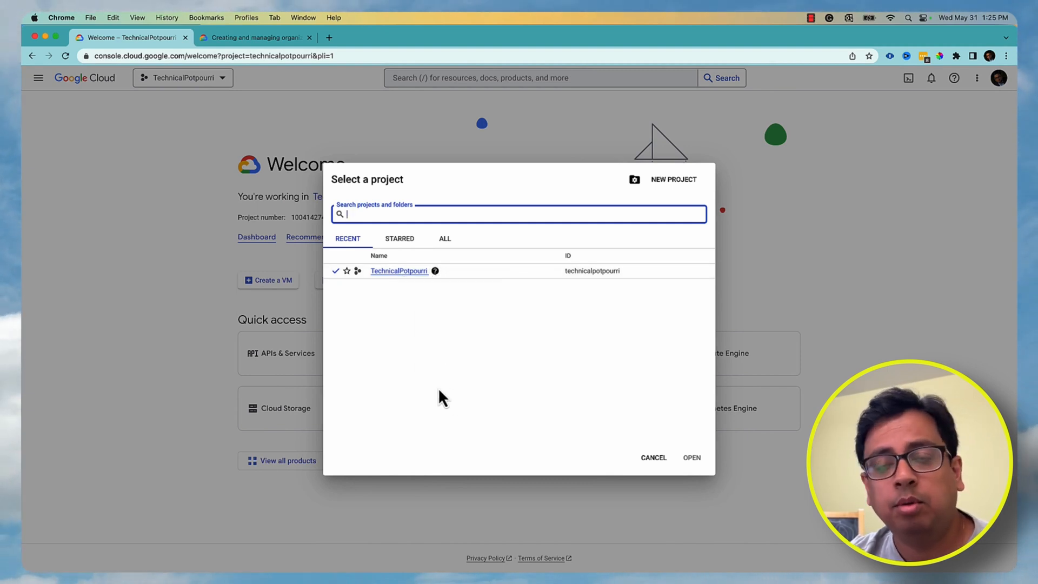
mouse_move(606, 387)
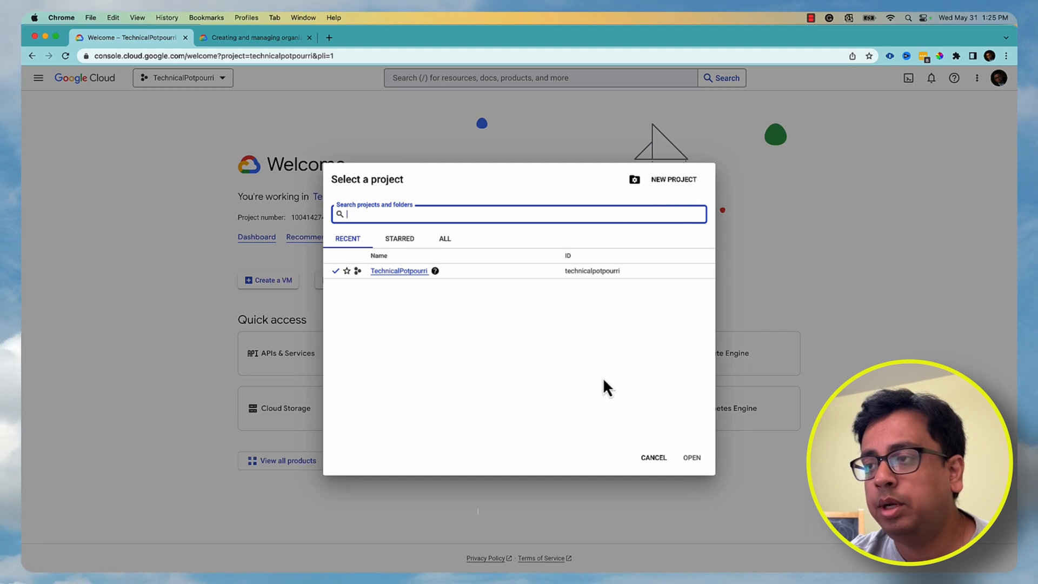
Start a new project named 'Test Project' with location left as No organization.
click(673, 180)
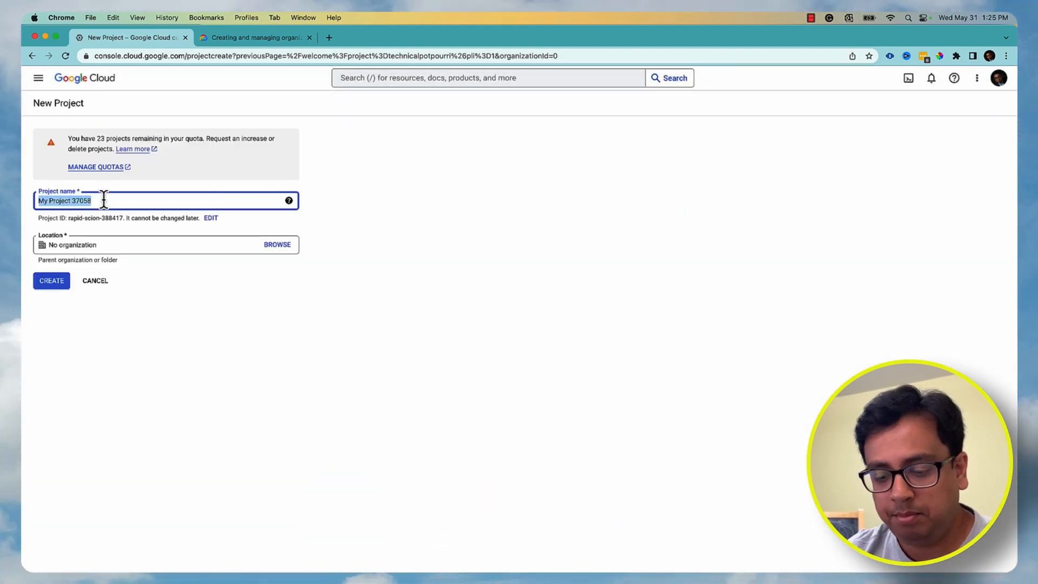
text(Test Pro)
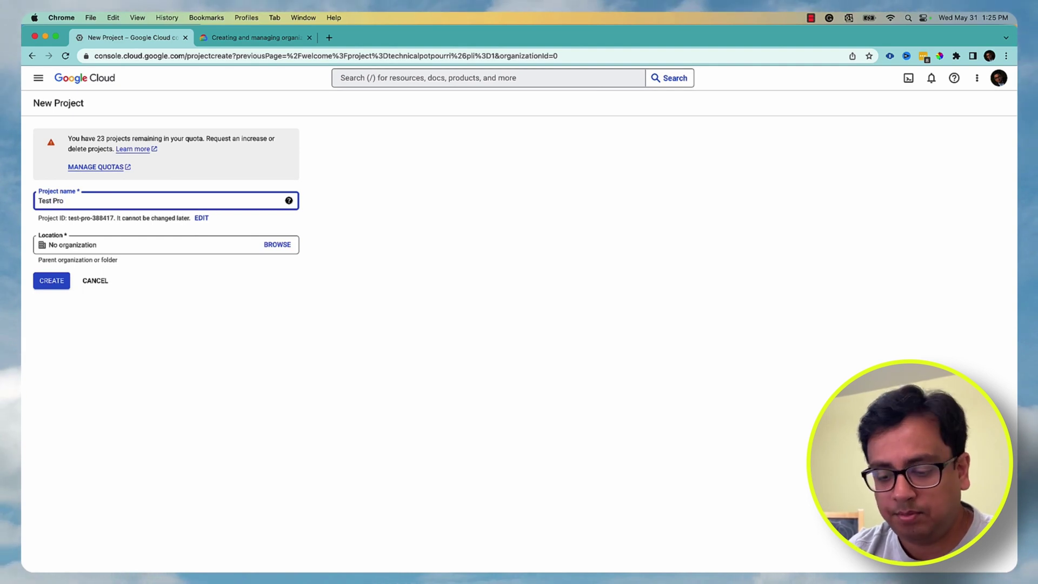
text(ject)
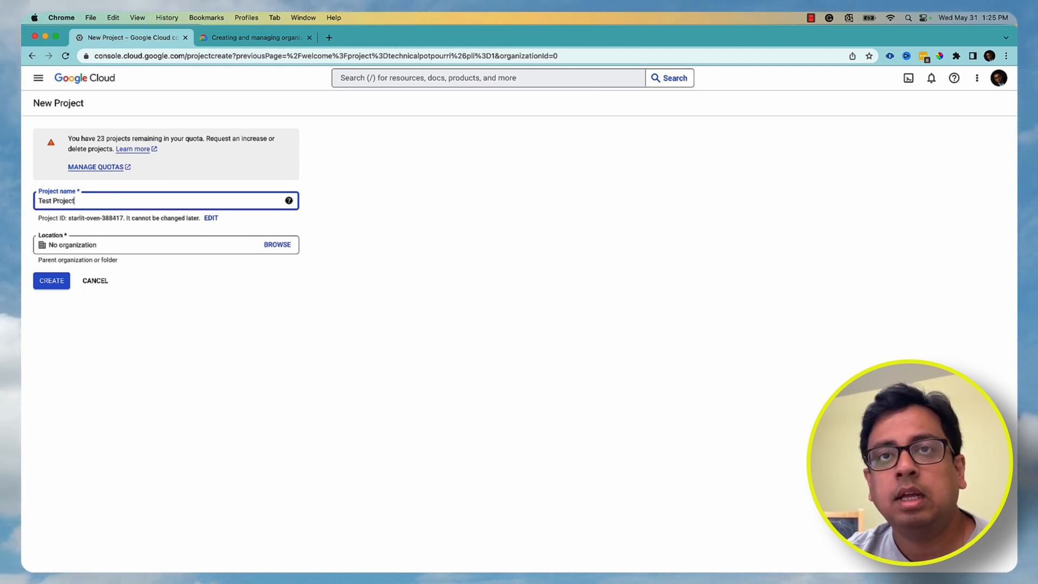
mouse_move(194, 312)
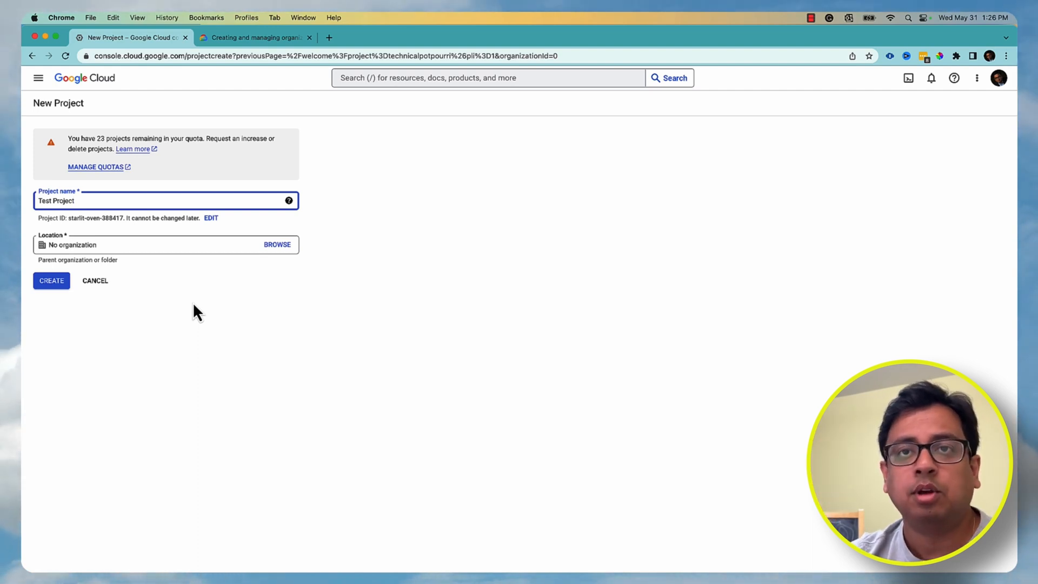
Browse the location chooser, which lists only No organization.
click(277, 244)
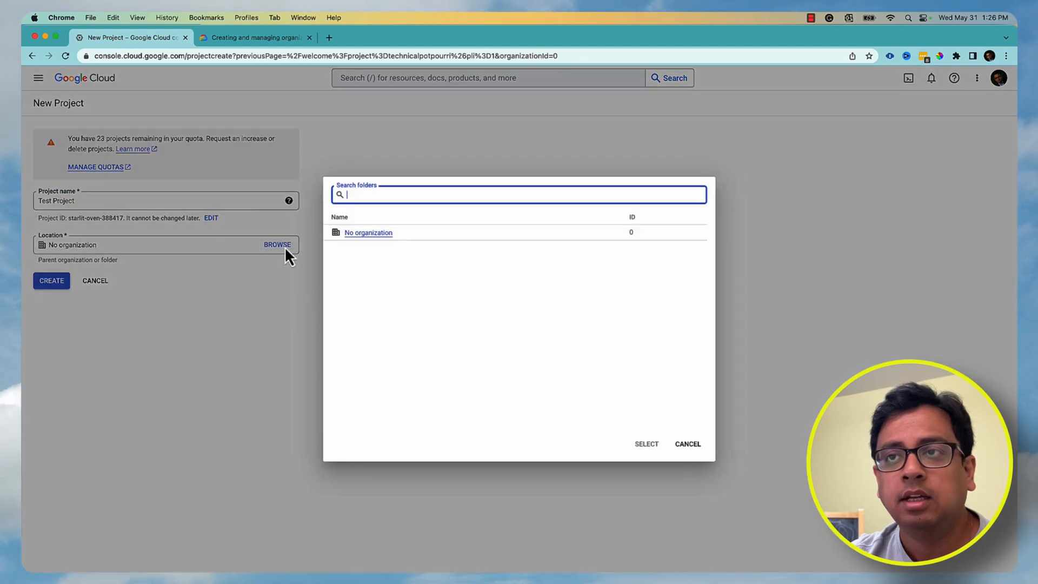
mouse_move(398, 241)
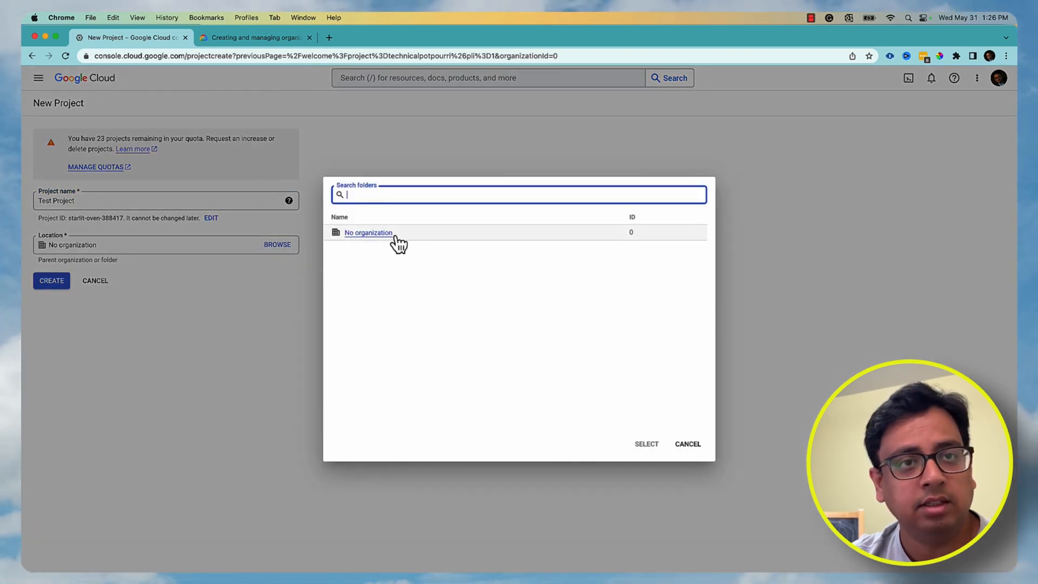
mouse_move(689, 443)
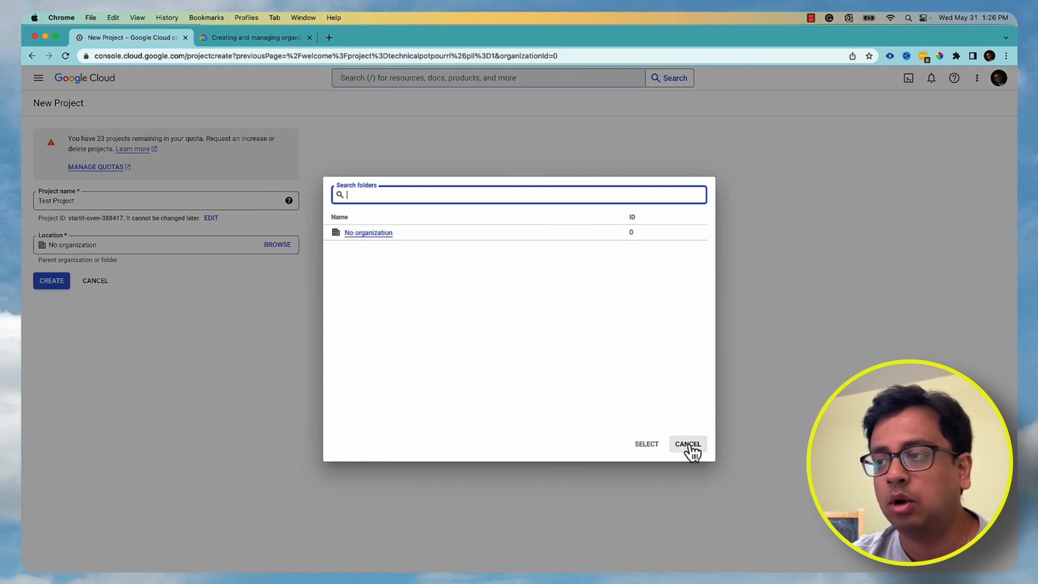
Dismiss the location chooser and show the organization resources documentation.
click(255, 36)
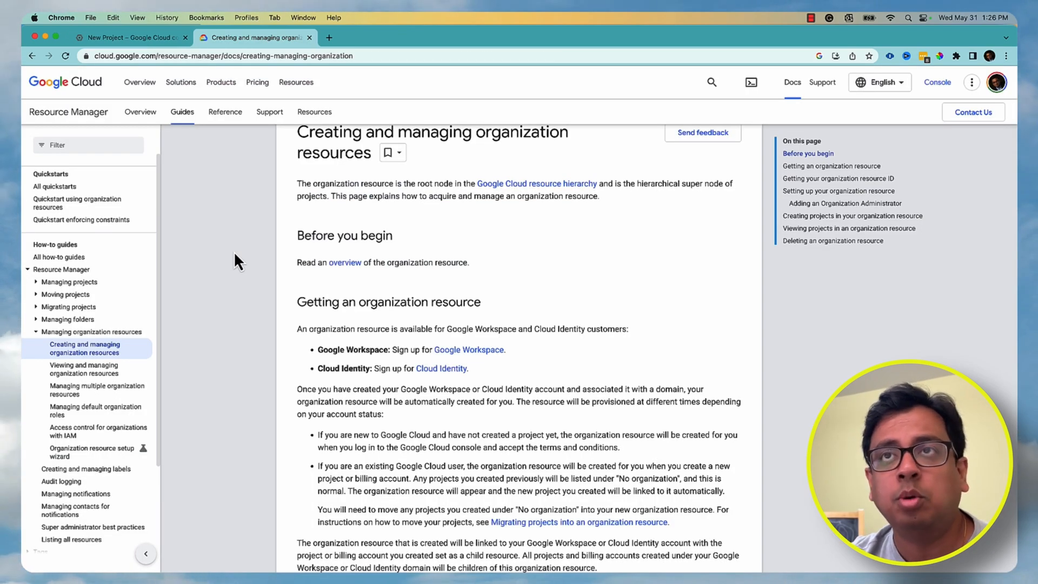
mouse_move(383, 333)
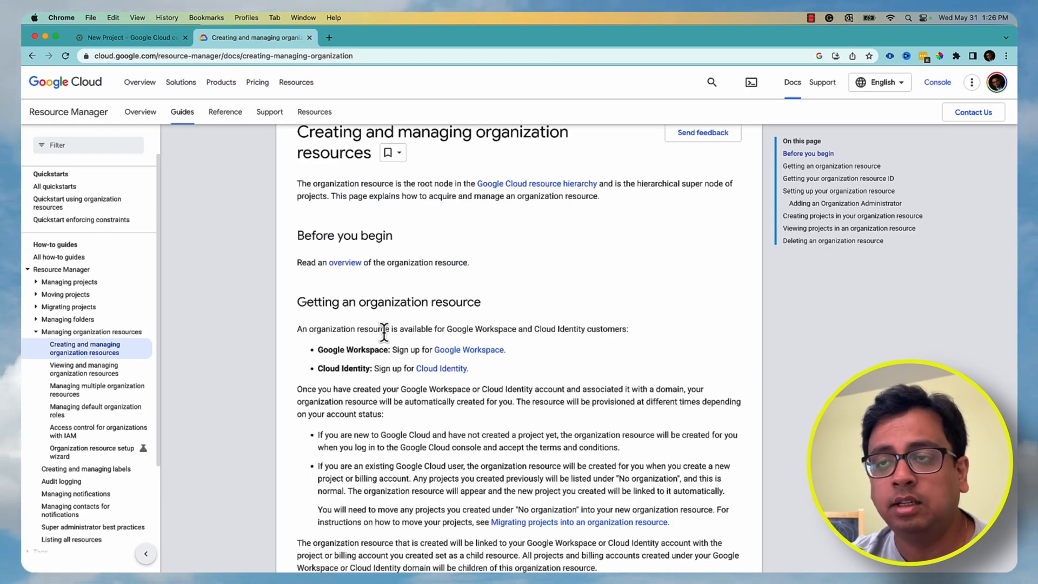
mouse_move(527, 344)
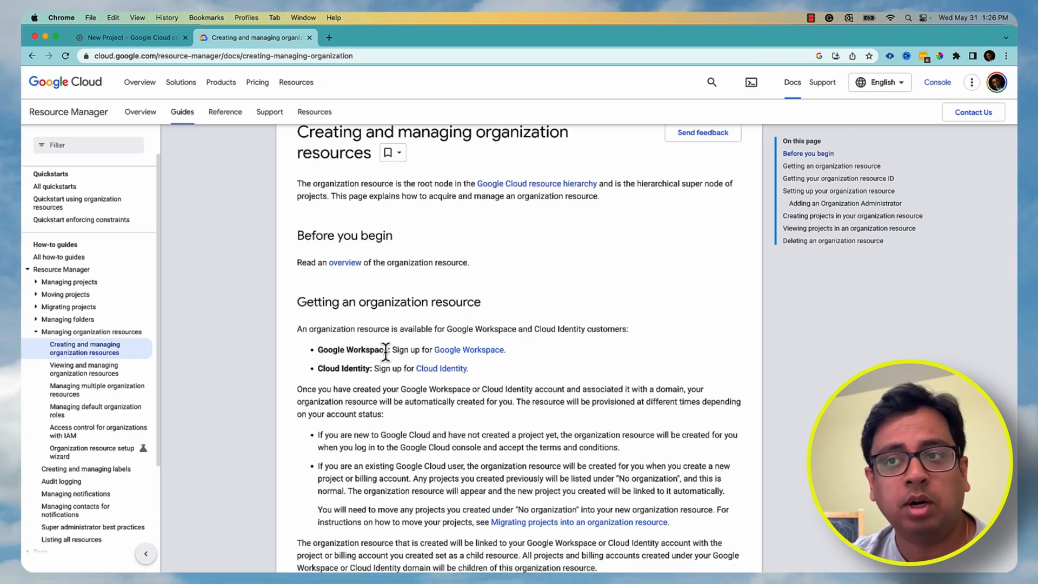
mouse_move(370, 370)
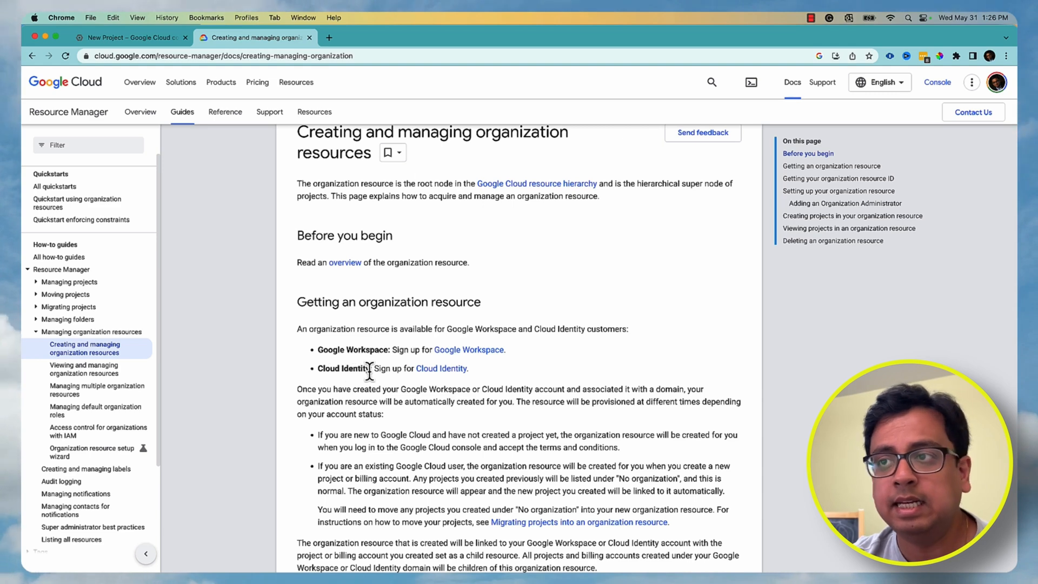
mouse_move(470, 377)
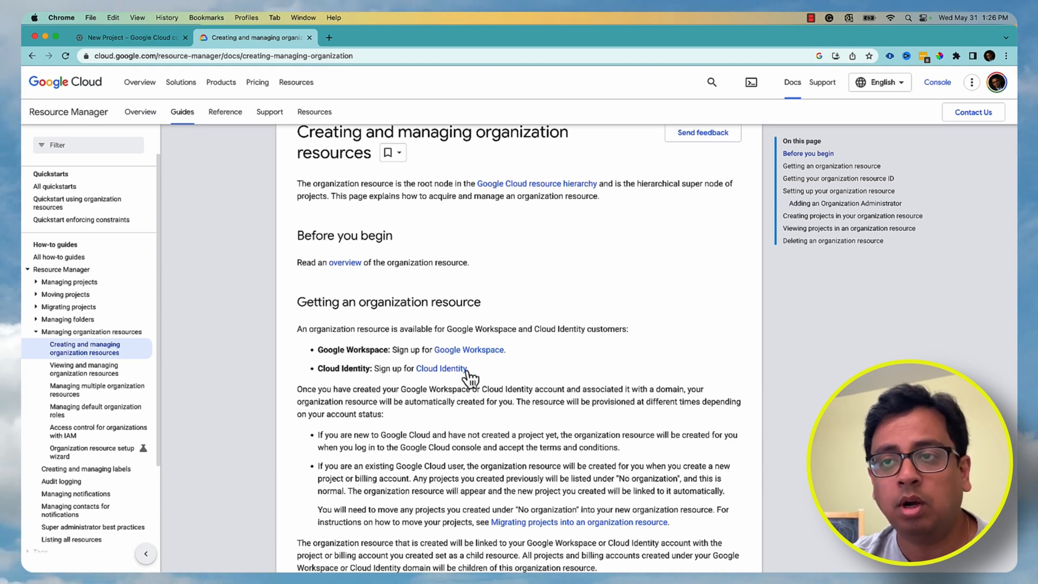
mouse_move(320, 294)
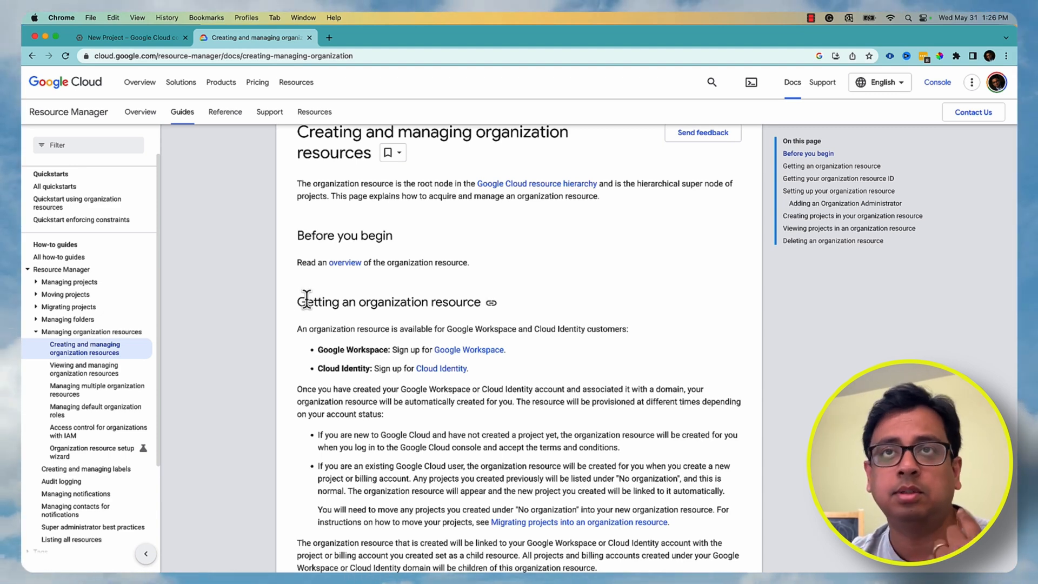
Return to the New Project form still named 'Test Project'.
click(130, 37)
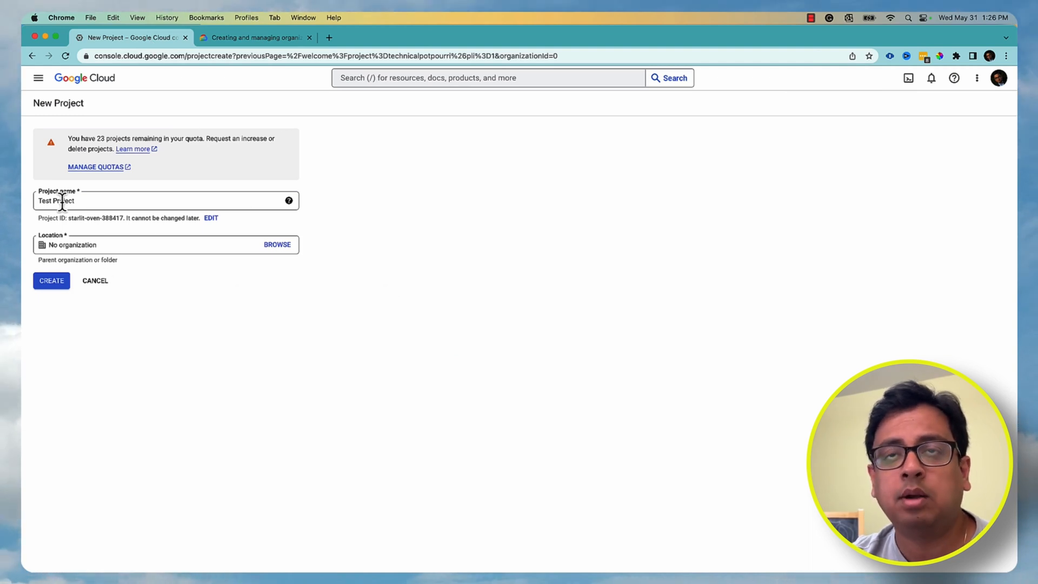
mouse_move(63, 214)
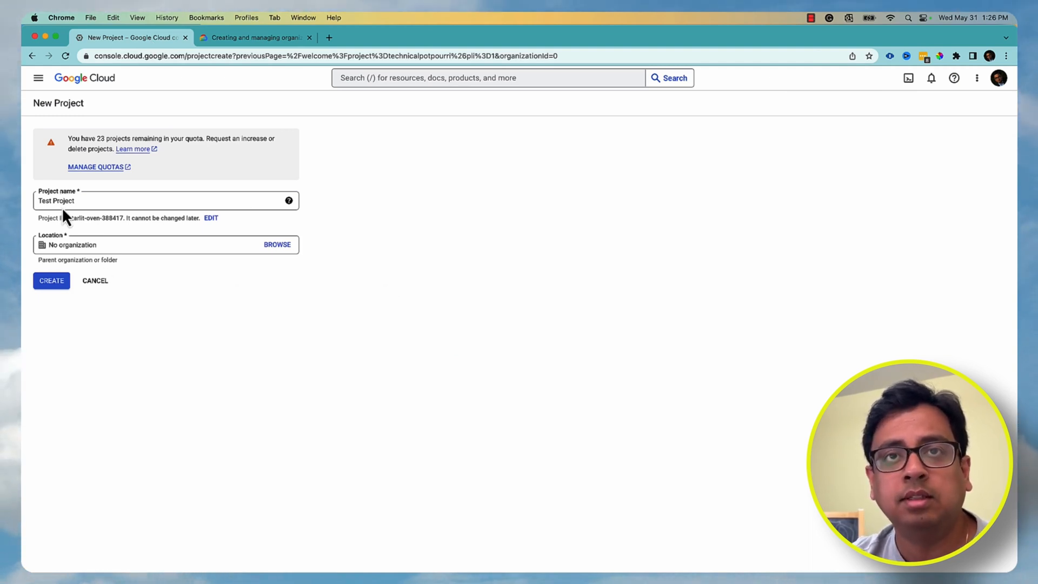
mouse_move(136, 302)
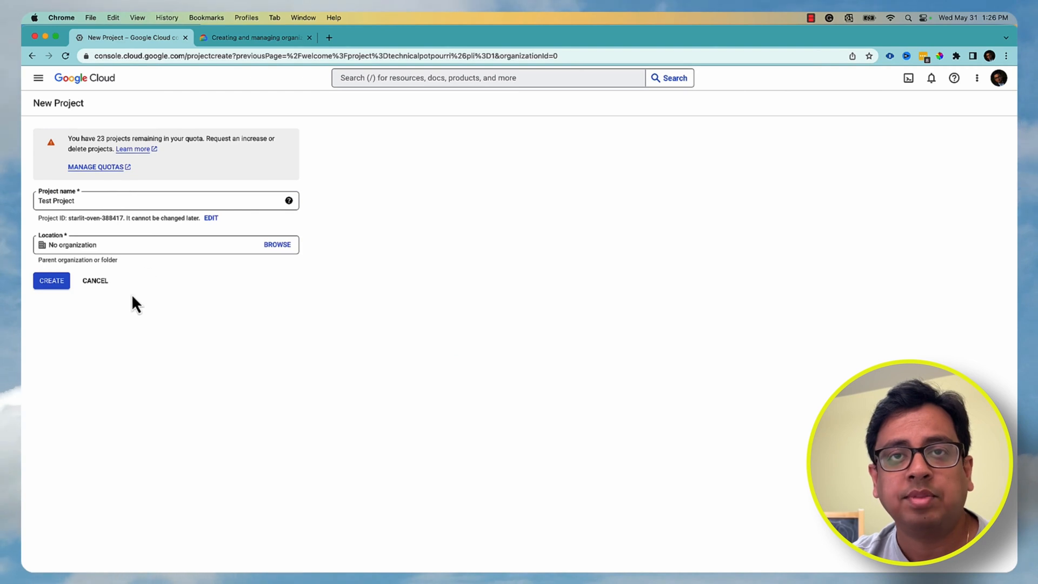
Create Test Project and bring up the full activity log of recent activity.
click(51, 280)
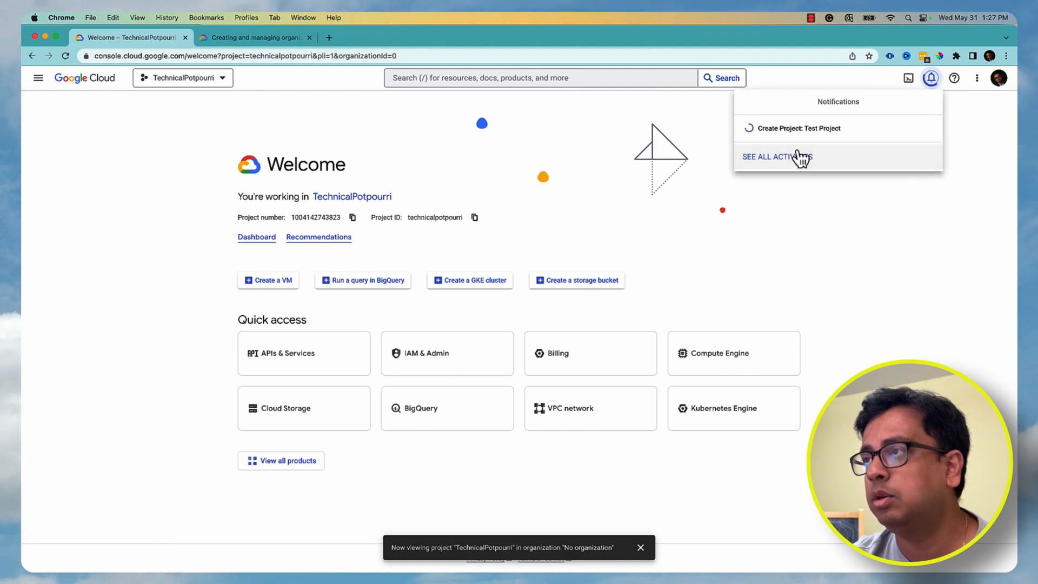
click(775, 156)
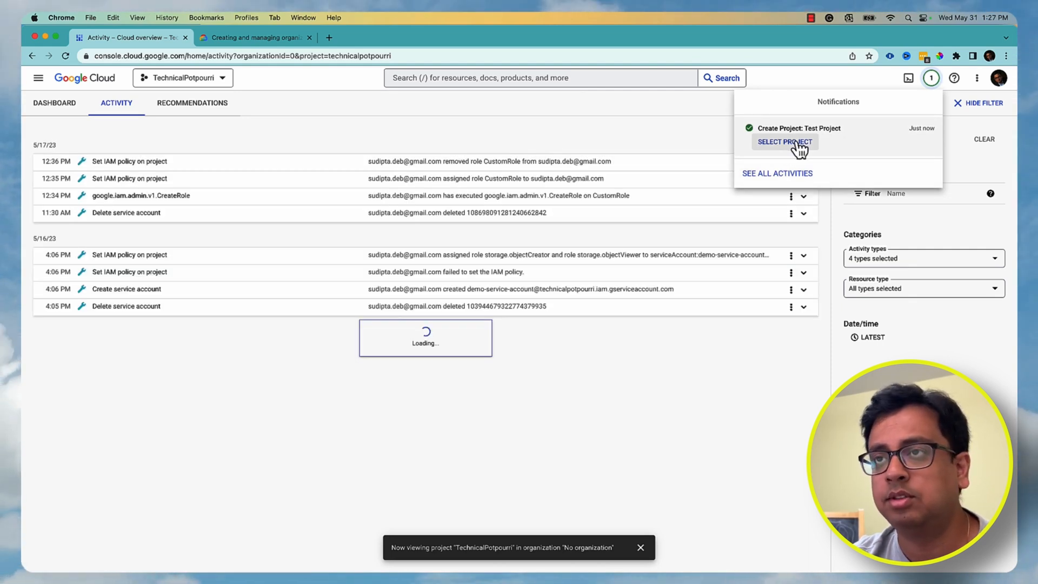
mouse_move(710, 393)
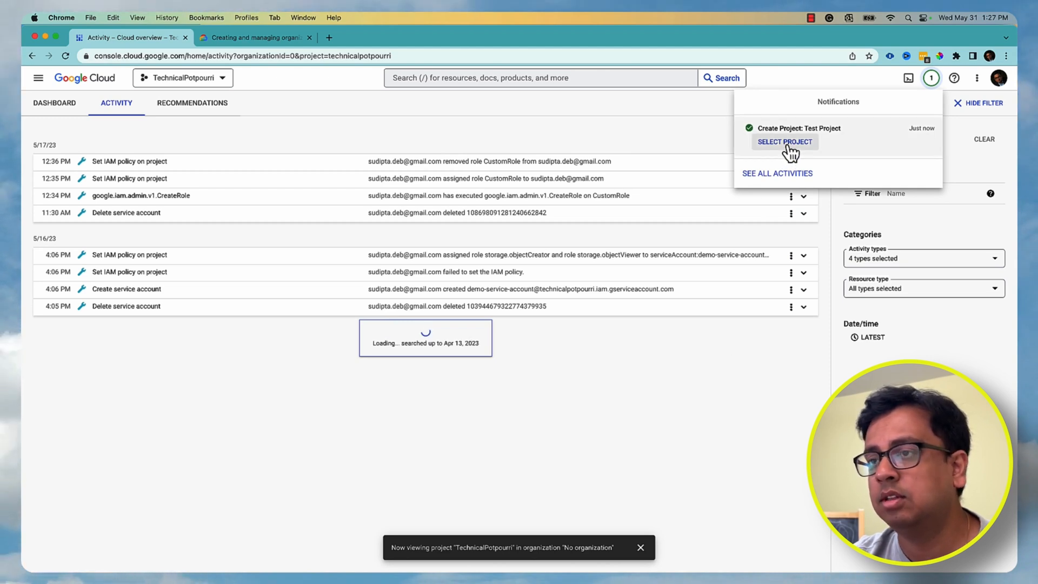
Select the newly created Test Project as the current project from notifications.
click(785, 142)
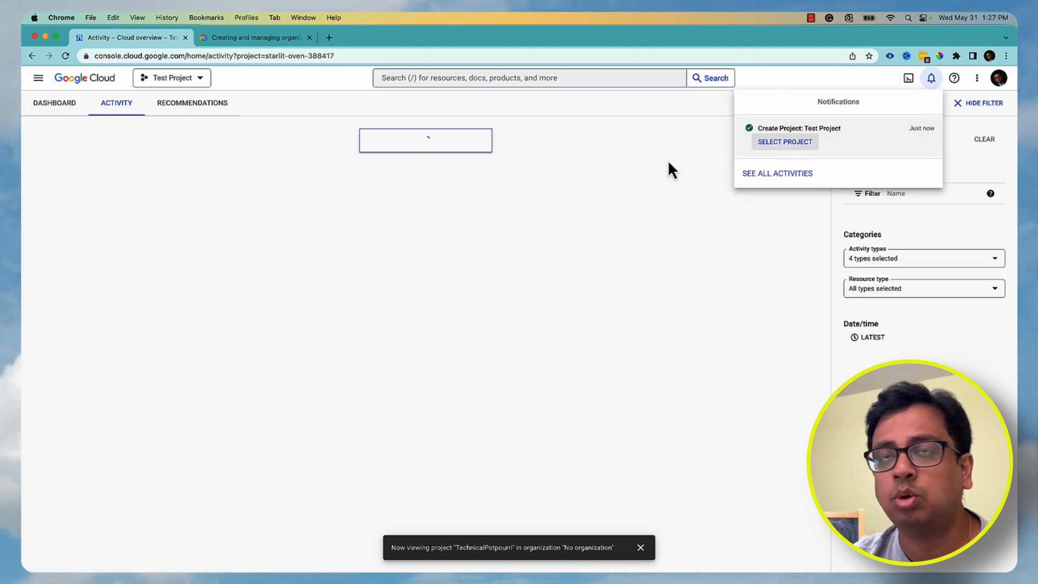
click(785, 142)
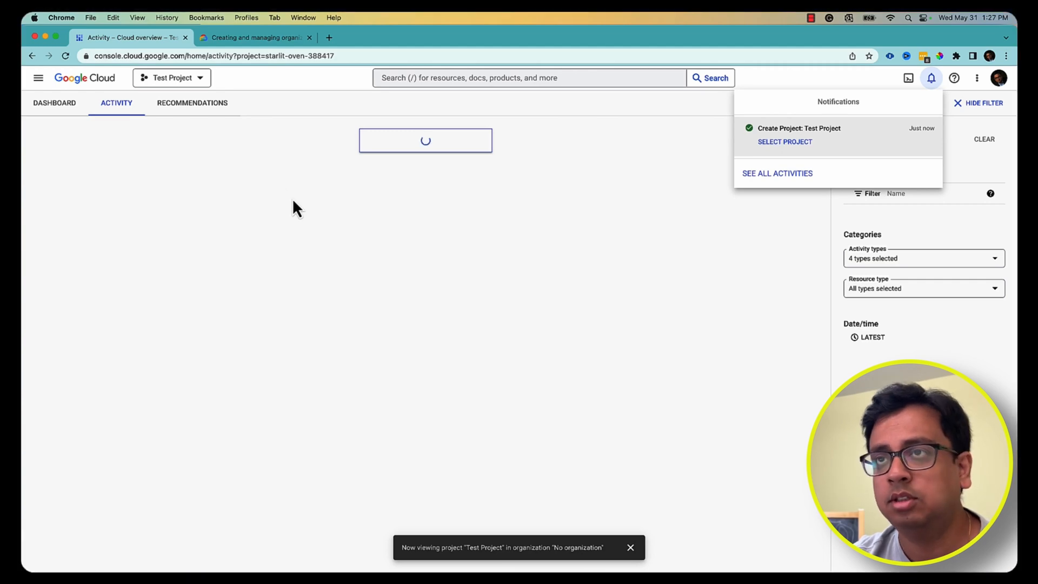
mouse_move(263, 88)
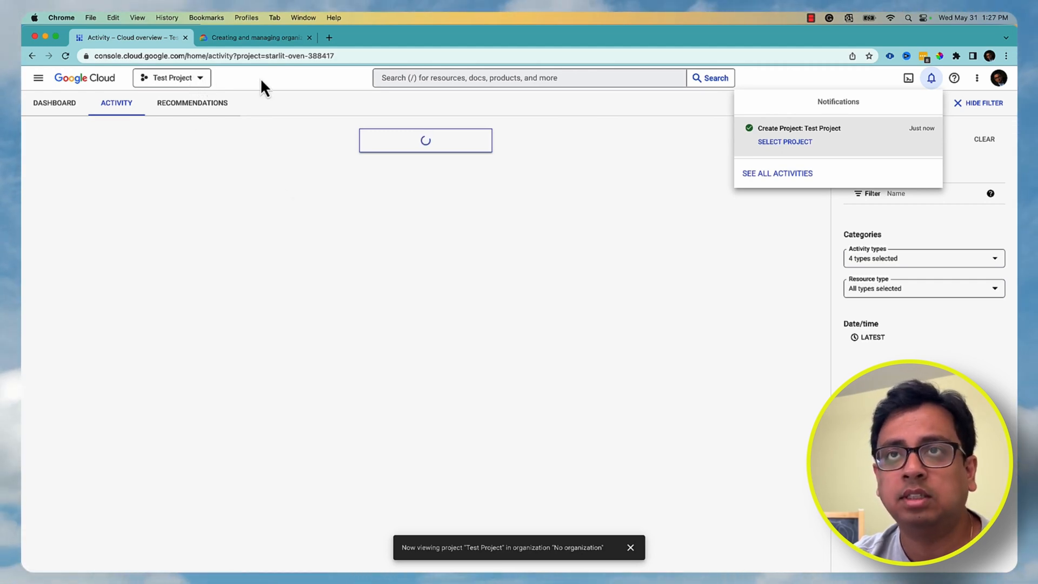
click(171, 78)
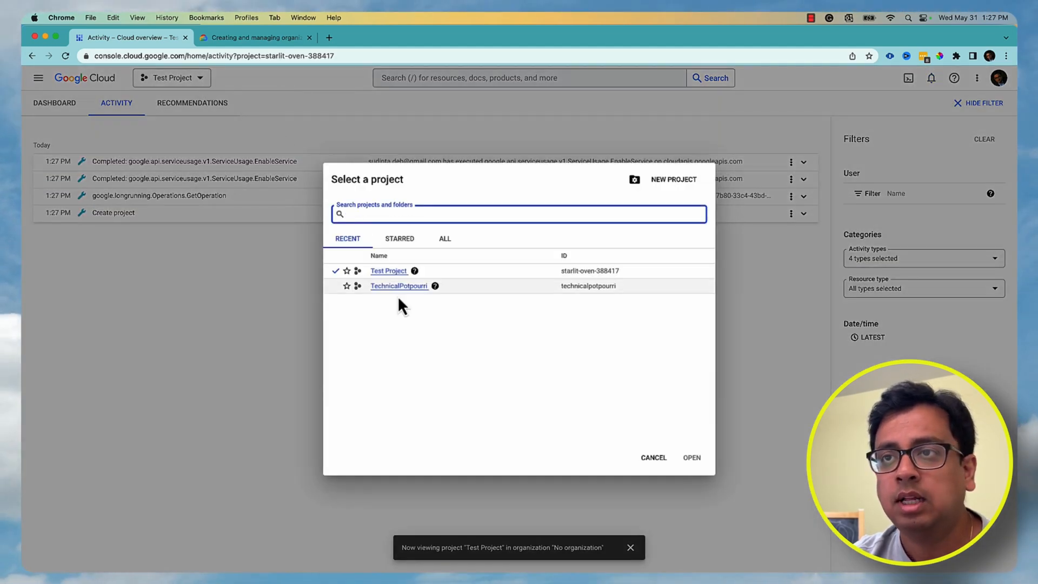
mouse_move(396, 318)
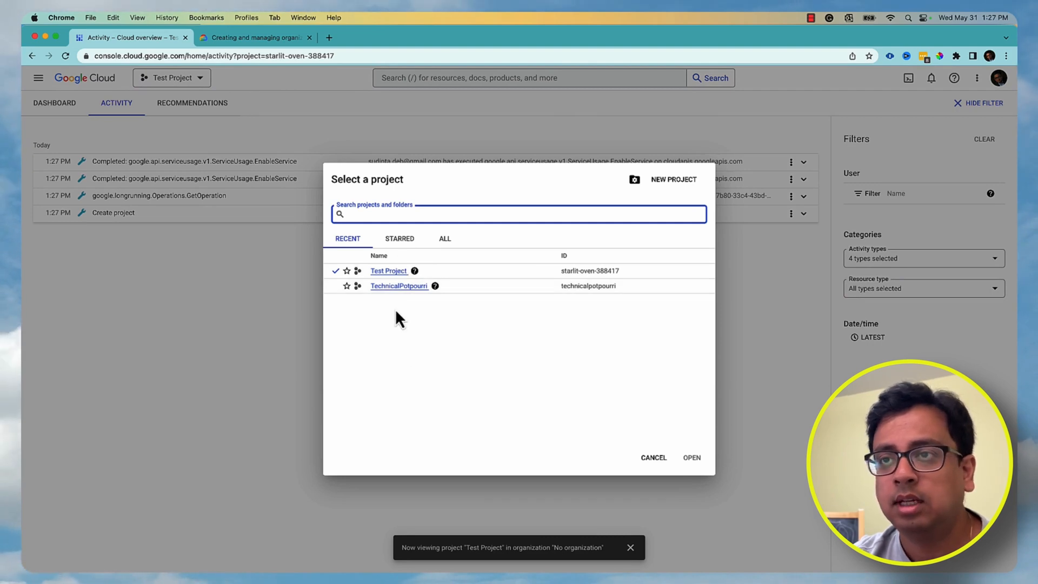
mouse_move(399, 291)
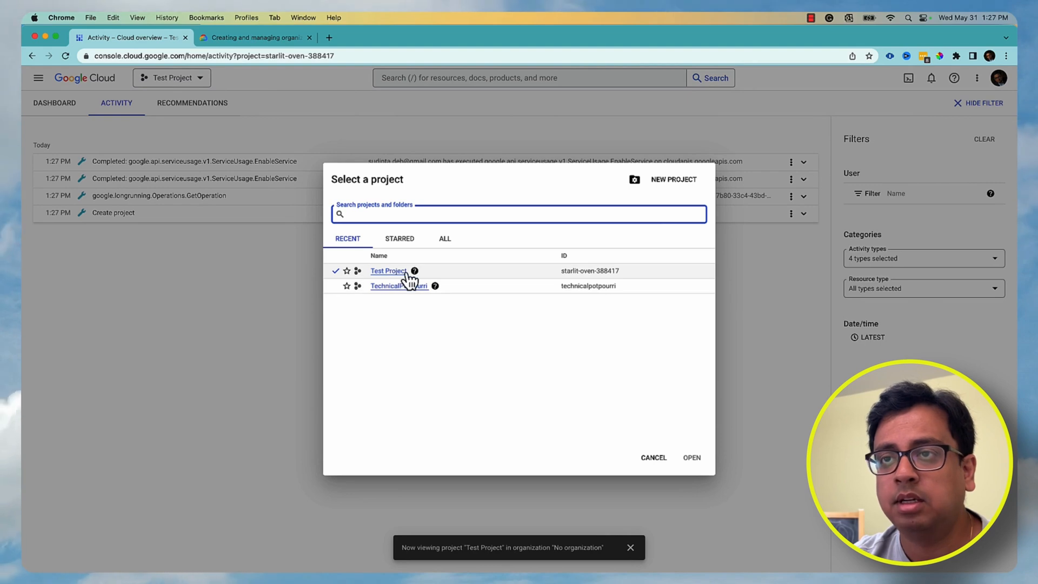
mouse_move(343, 317)
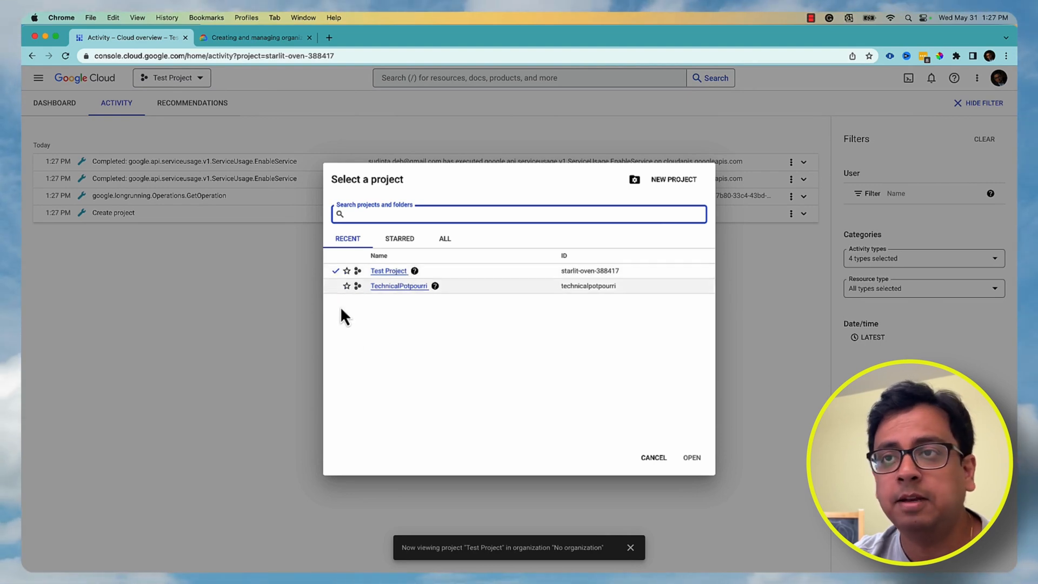
mouse_move(433, 298)
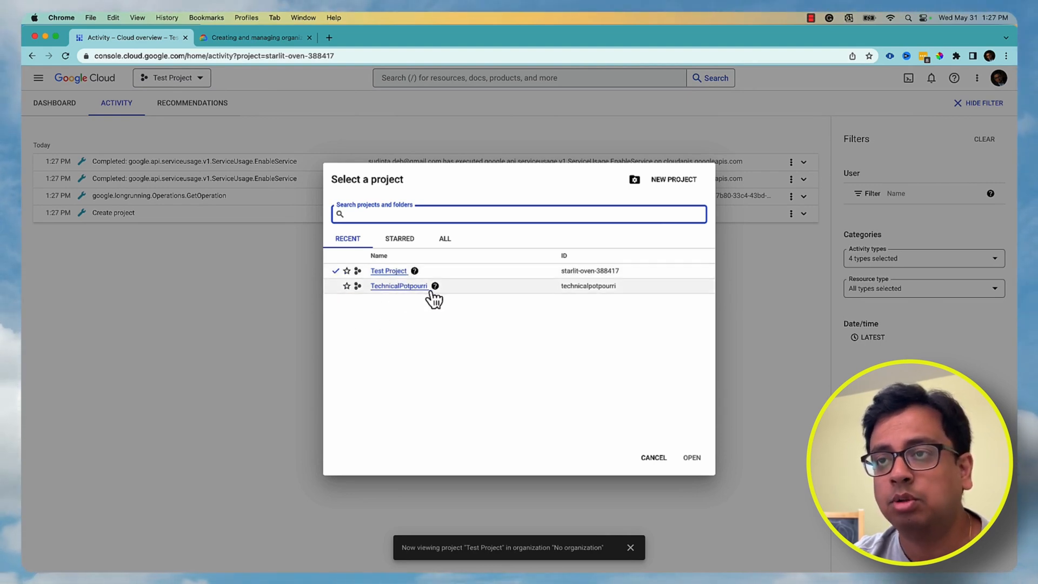
mouse_move(400, 290)
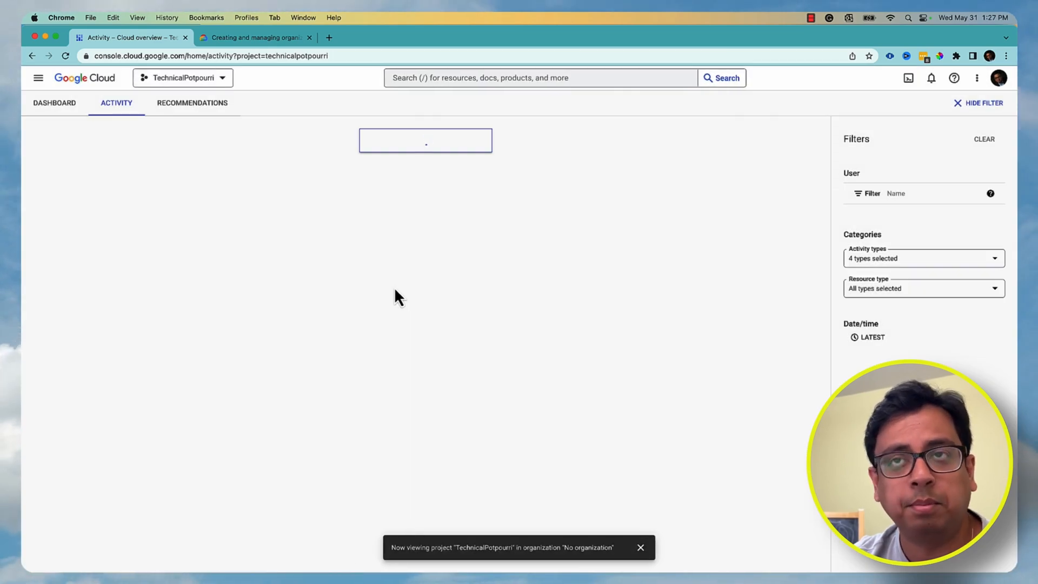
click(178, 78)
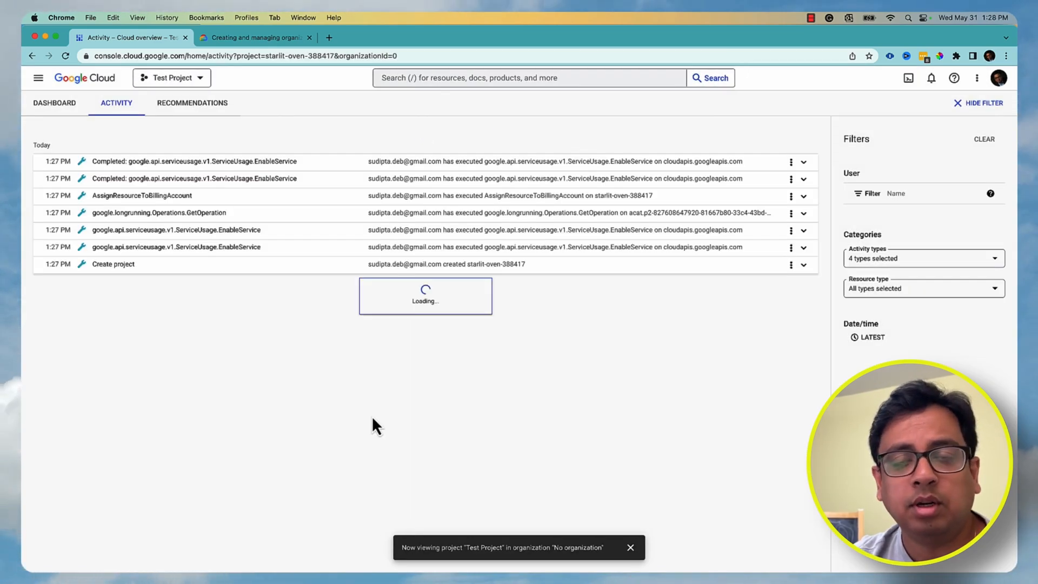
mouse_move(175, 208)
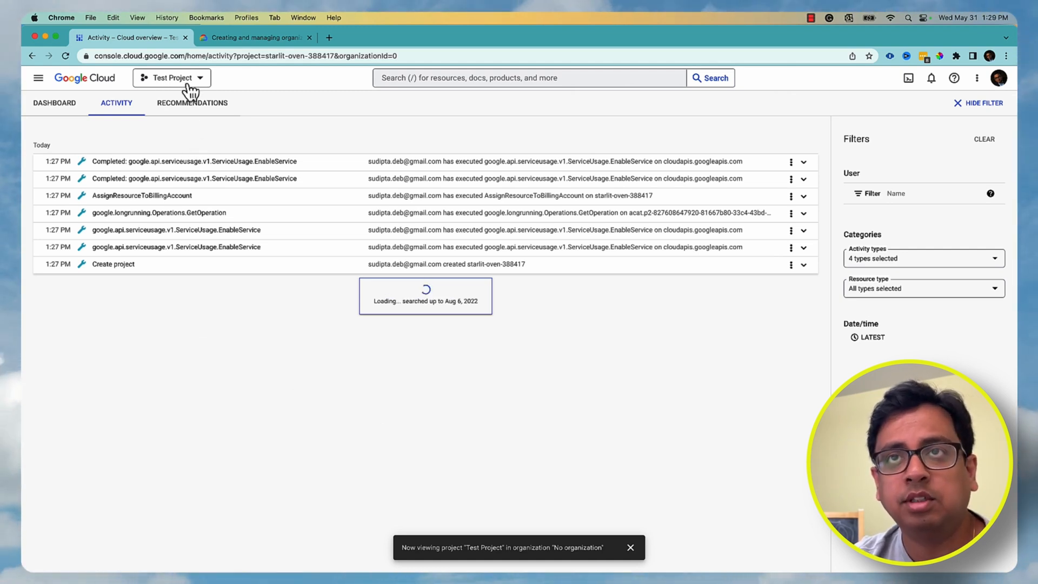
Start another new project form, which reports 22 projects remaining in quota.
click(171, 78)
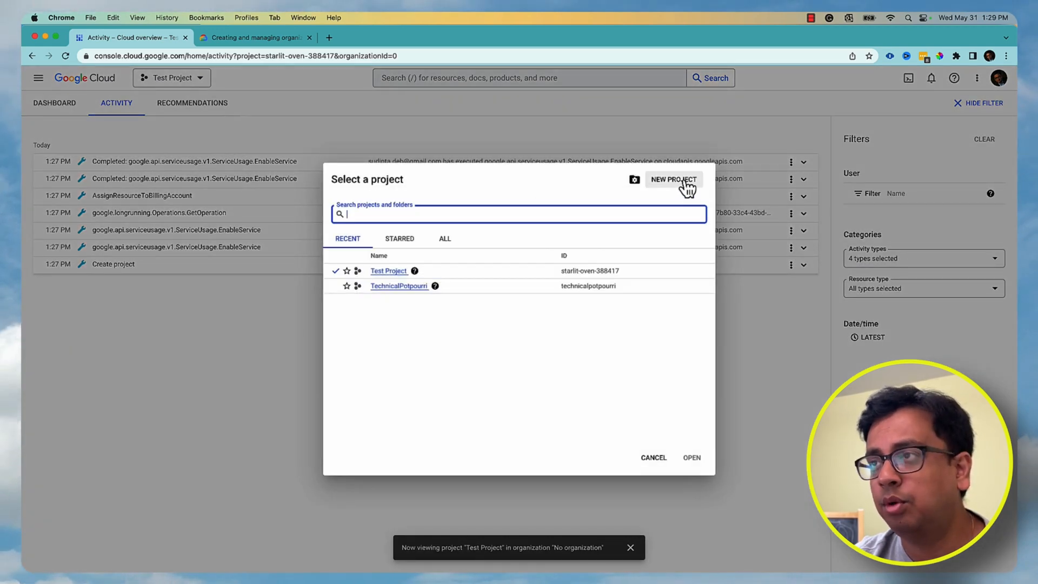
click(672, 180)
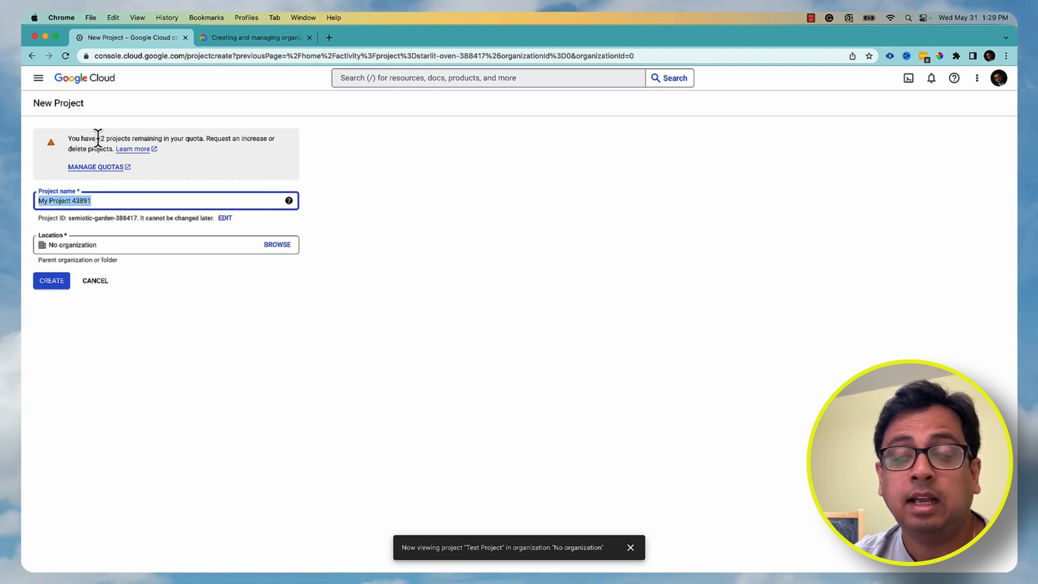
mouse_move(99, 280)
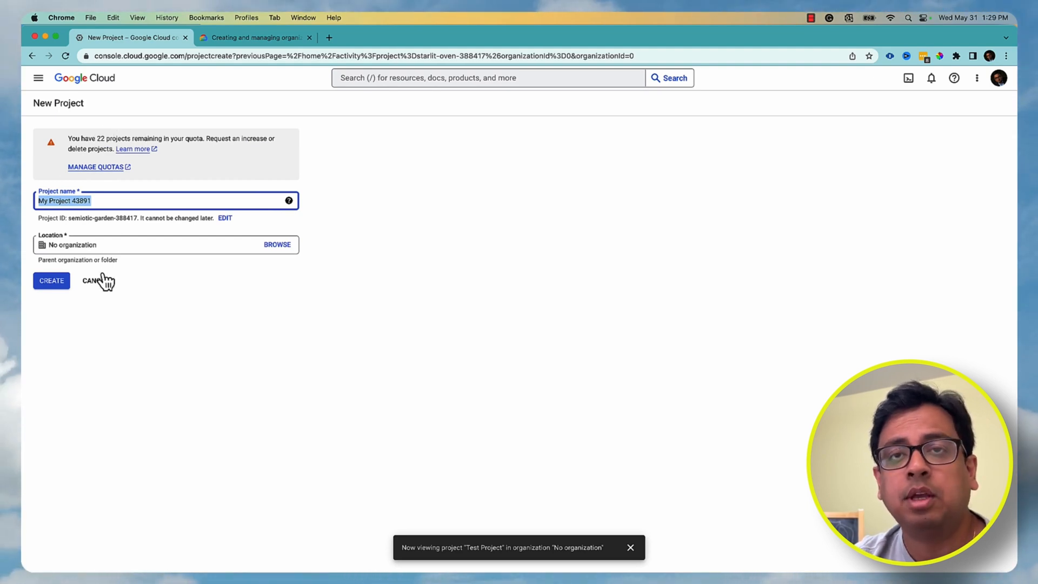
mouse_move(83, 262)
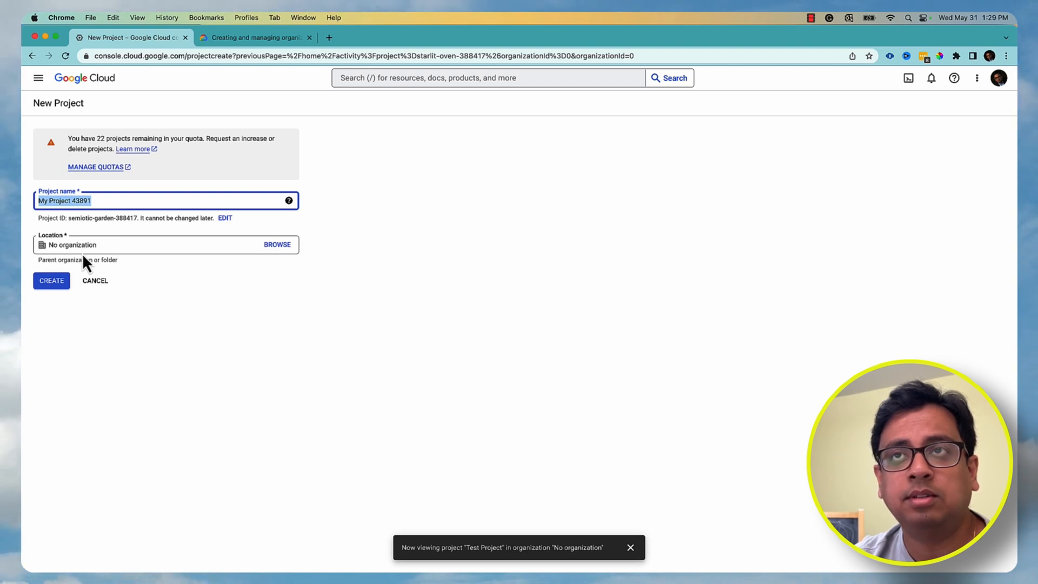
mouse_move(98, 139)
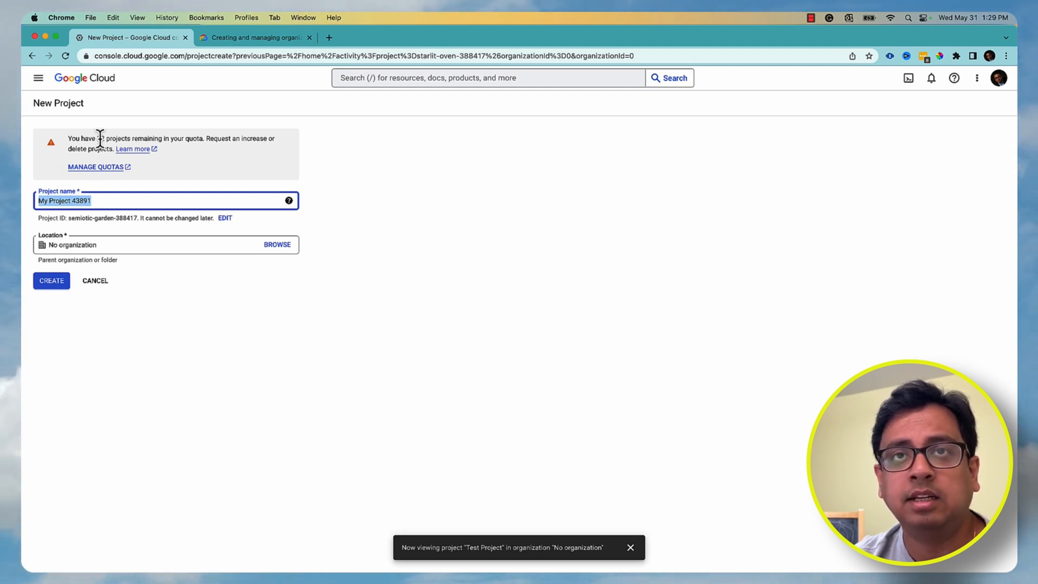
mouse_move(139, 281)
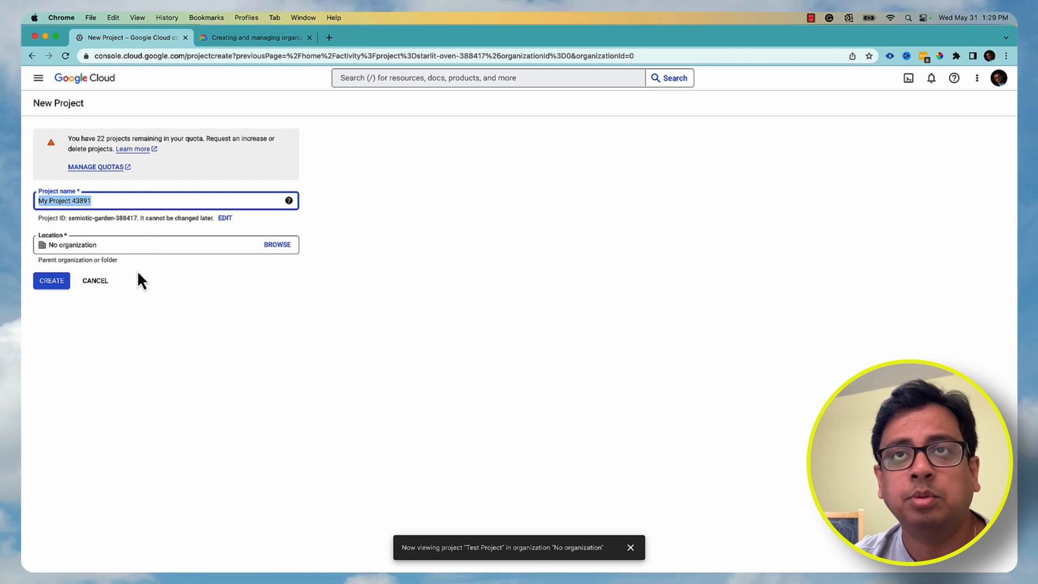
mouse_move(95, 281)
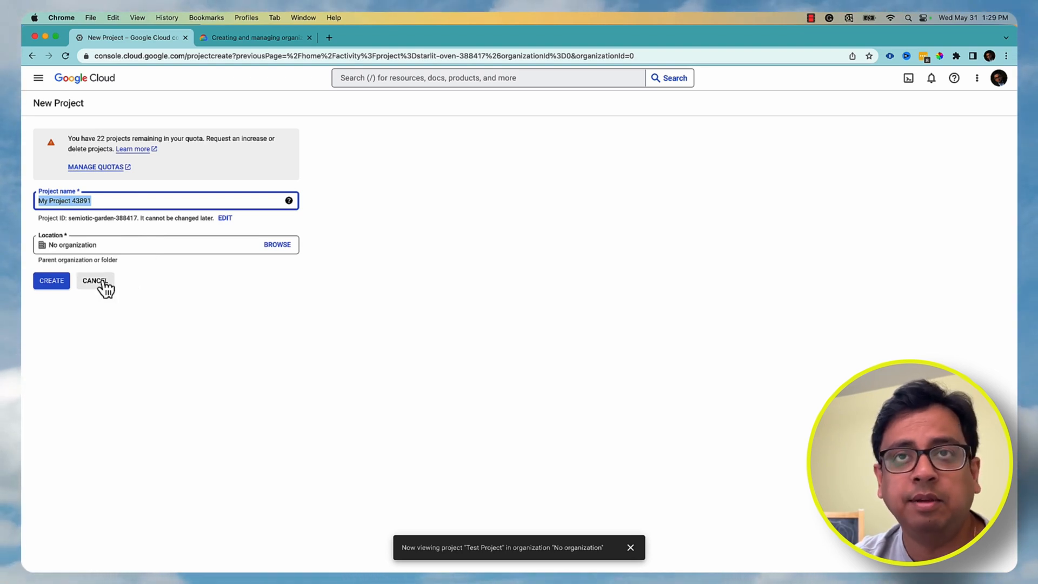
Cancel the second new project and show the project list with Test Project and TechnicalPotpourri IDs.
click(94, 280)
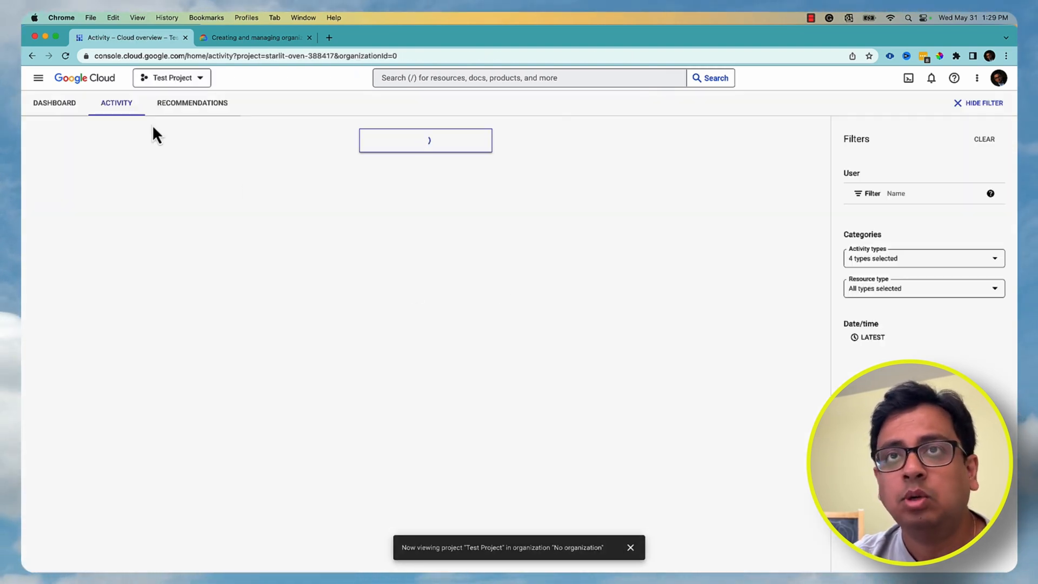
click(171, 78)
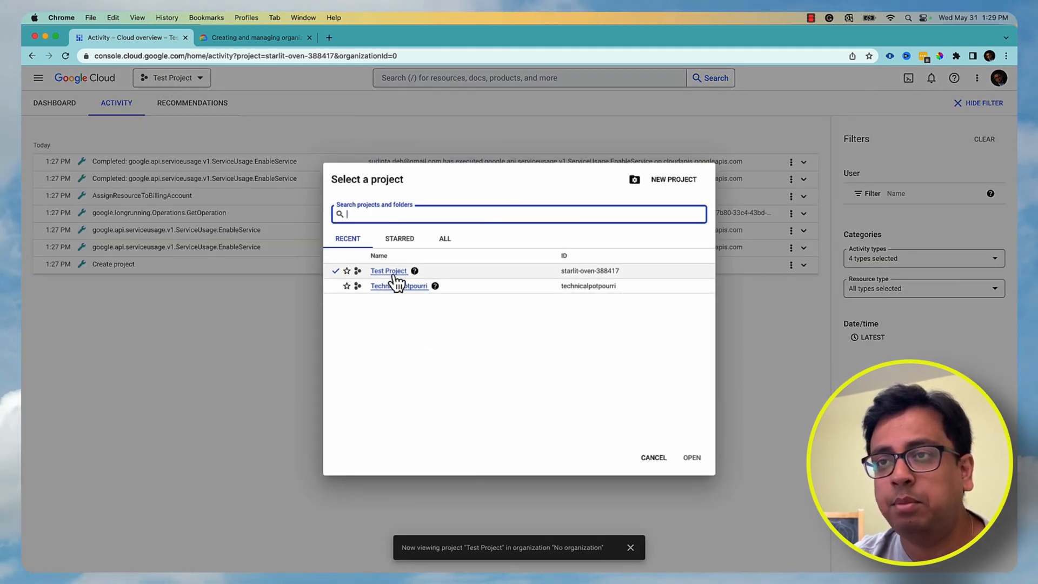
mouse_move(397, 281)
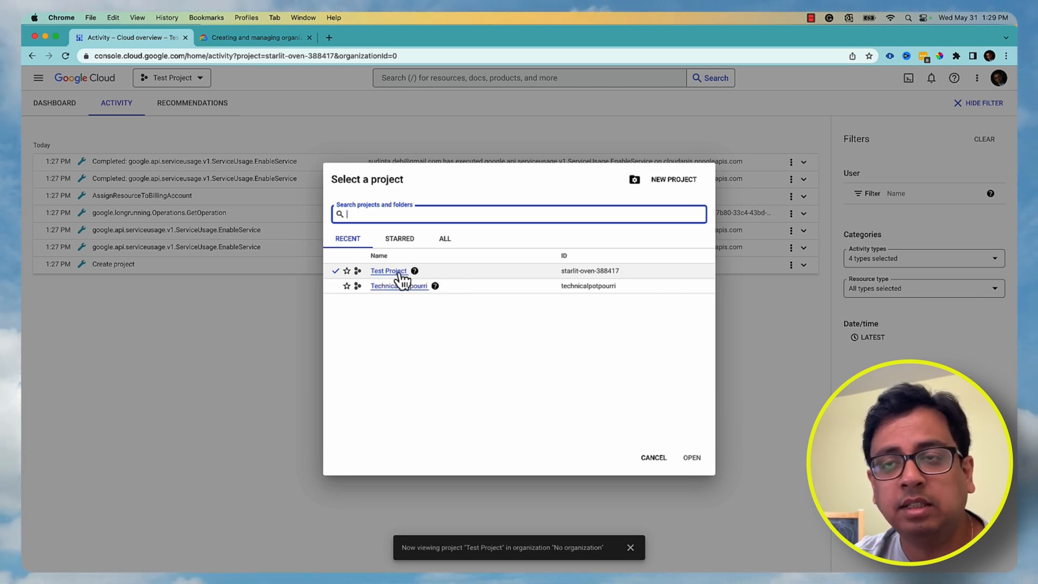
mouse_move(563, 281)
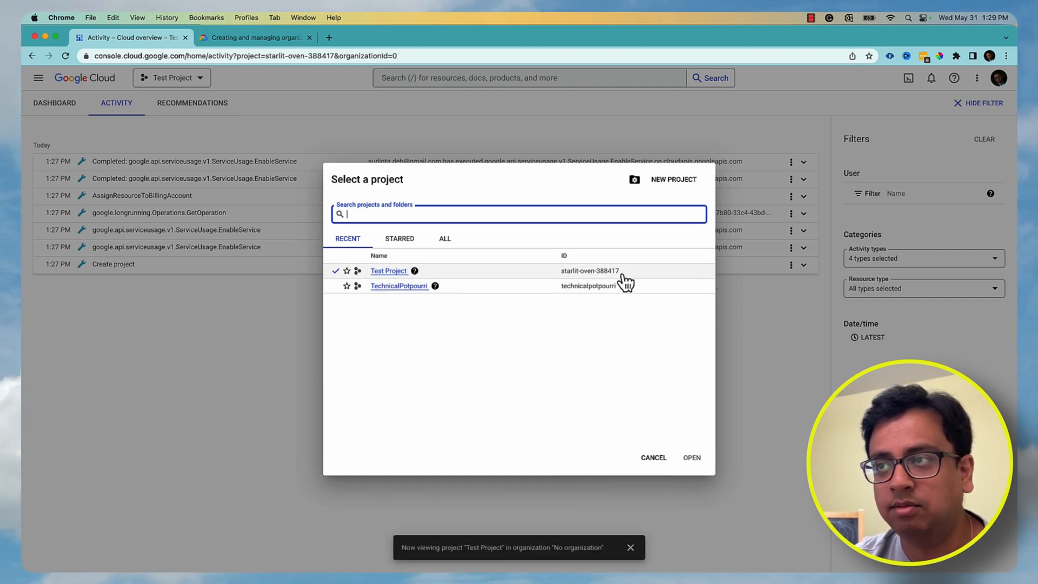
mouse_move(632, 281)
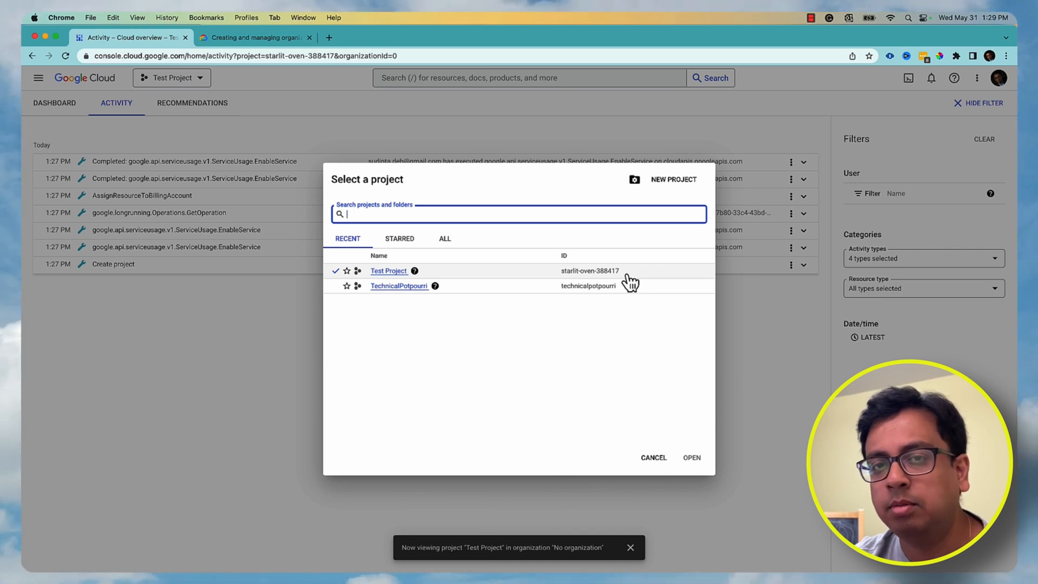